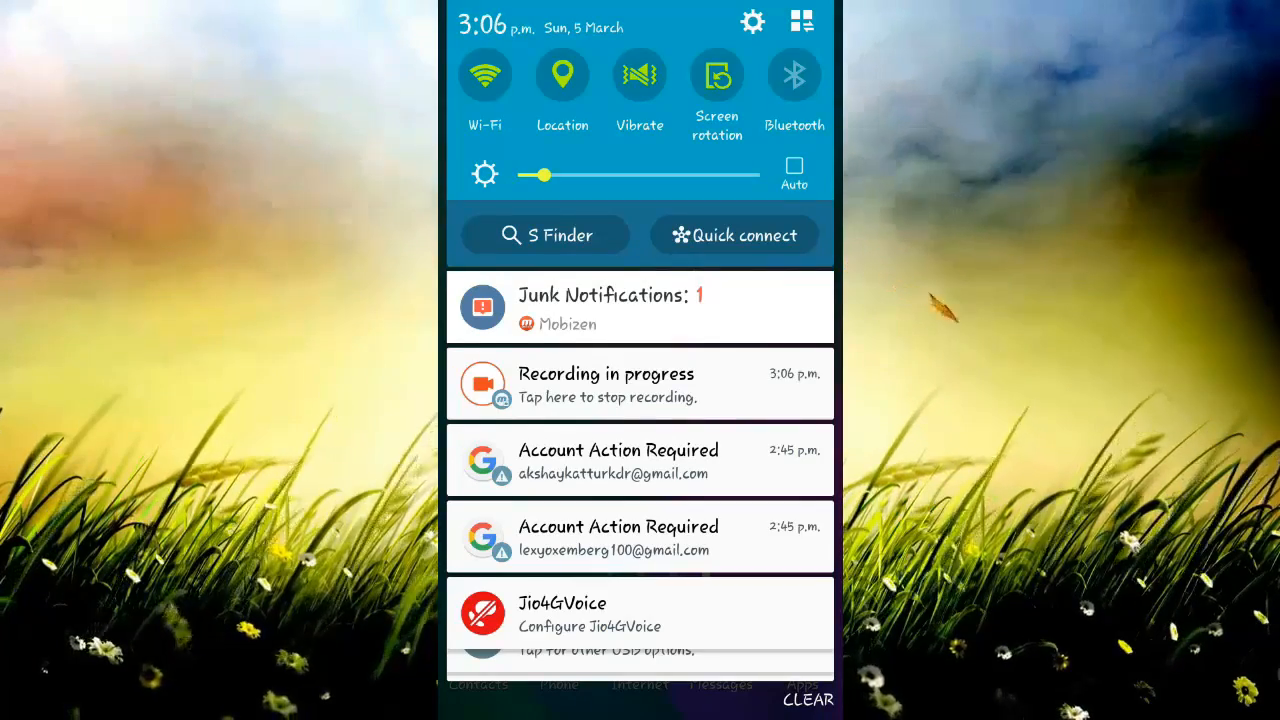
Turn Wi-Fi on from the quick-settings shade so the network list appears
{"action": "left_click", "coordinate": [484, 76]}
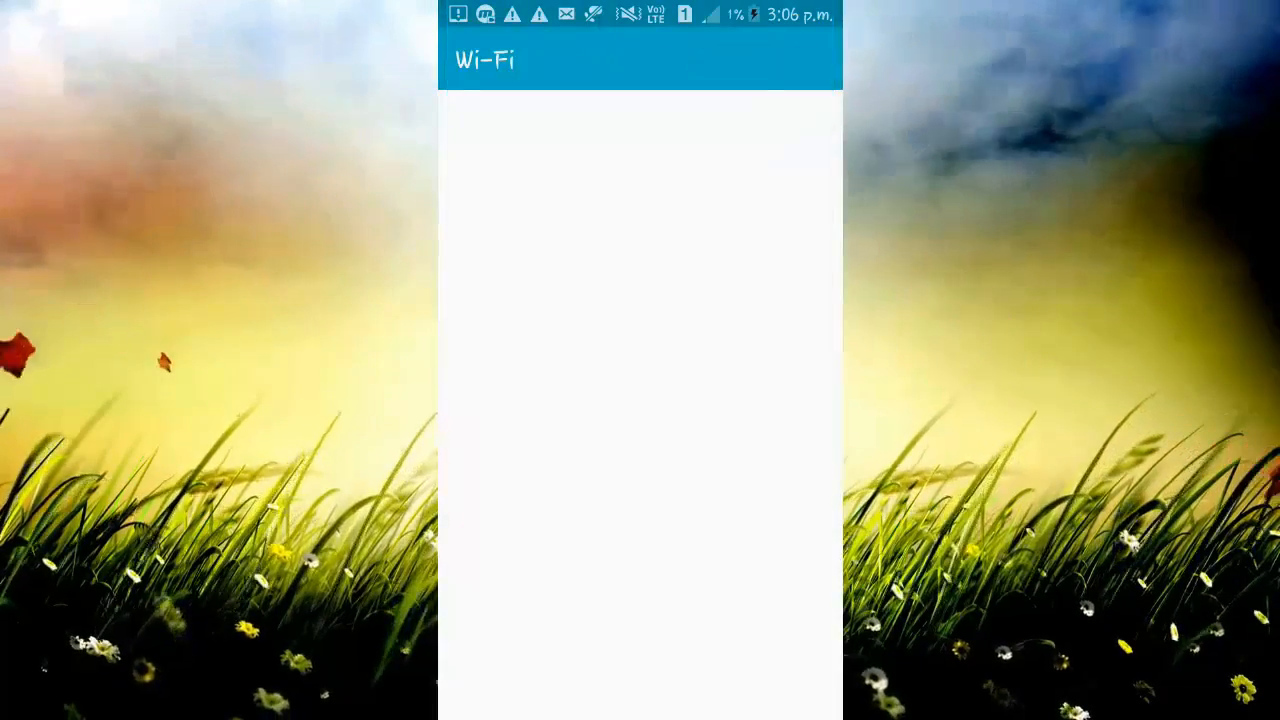
{"action": "left_click", "coordinate": [752, 60]}
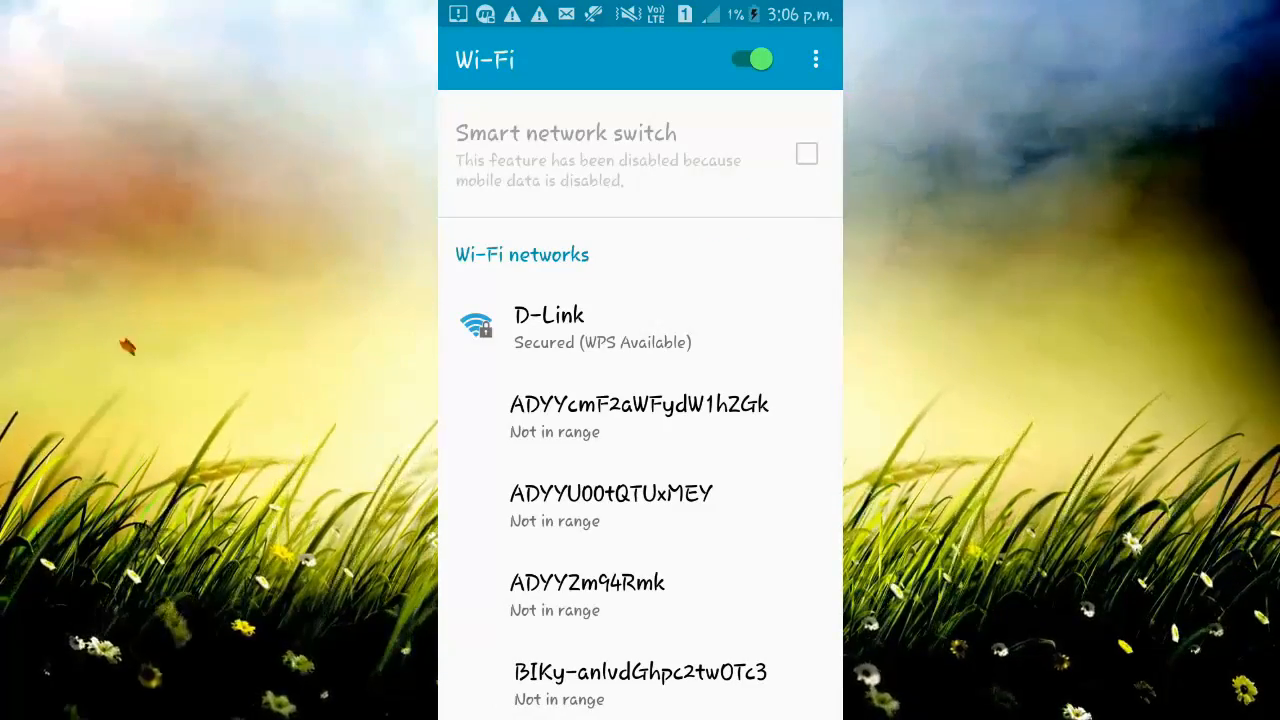
Try joining D-Link with a typed password, get 'Incorrect password', and cancel the prompt
{"action": "left_click", "coordinate": [548, 314]}
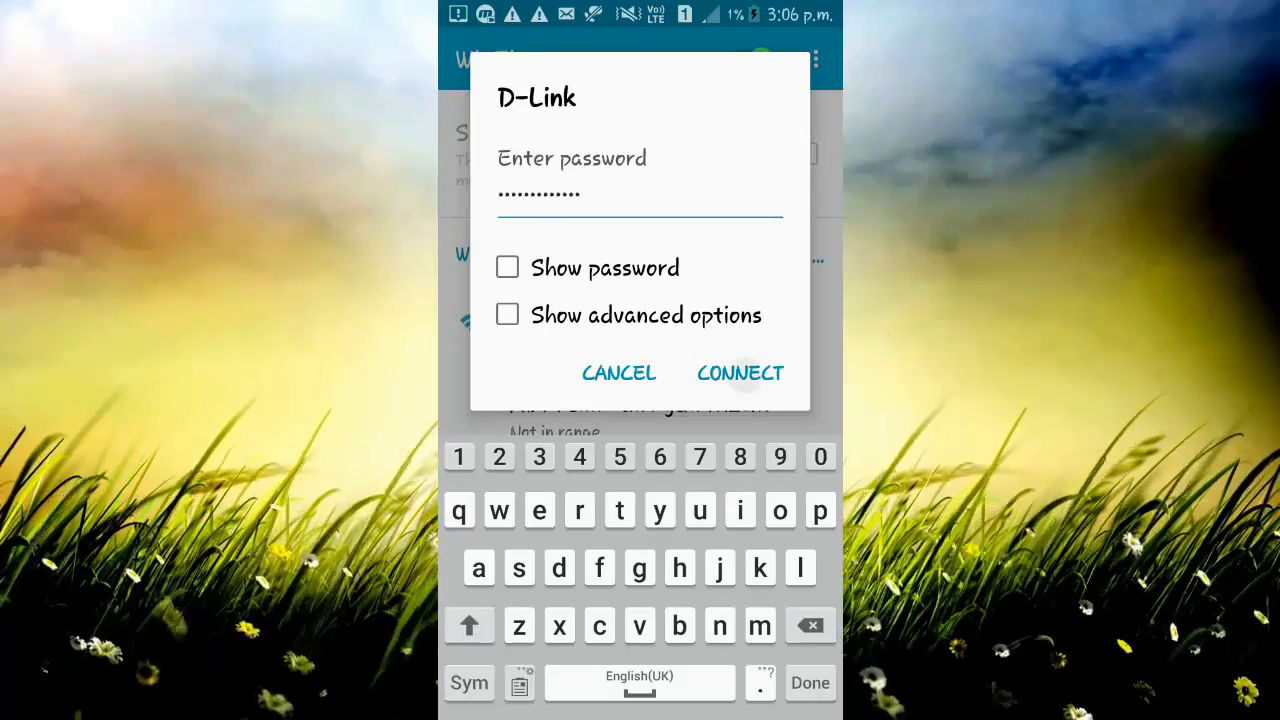
{"action": "left_click", "coordinate": [740, 374]}
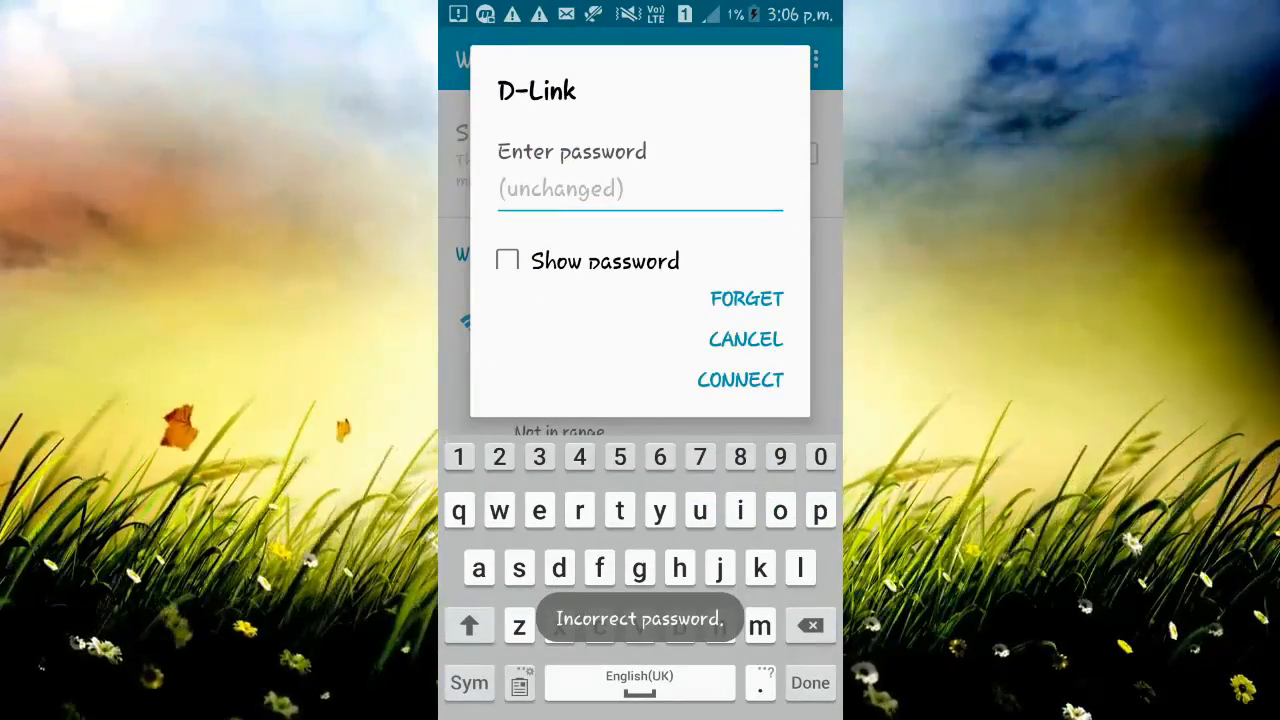
{"action": "left_click", "coordinate": [744, 340]}
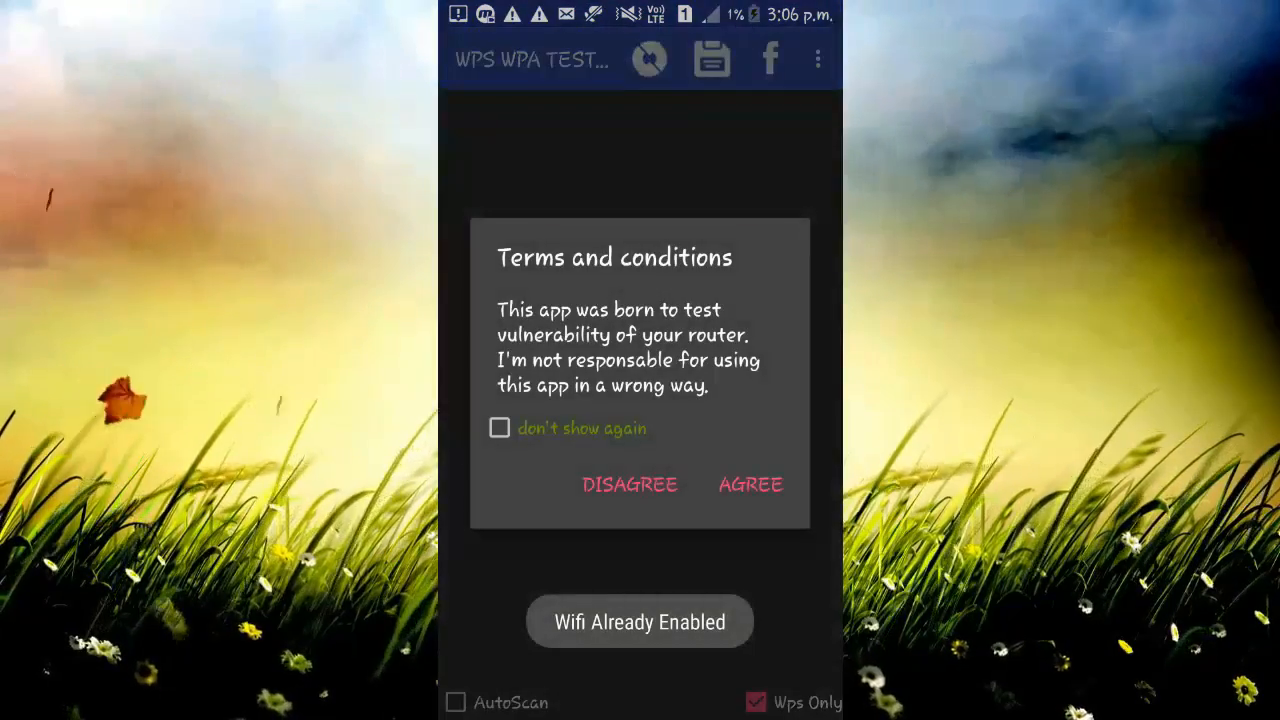
Accept the WPS WPA Tester terms so it can scan for networks
{"action": "left_click", "coordinate": [750, 484]}
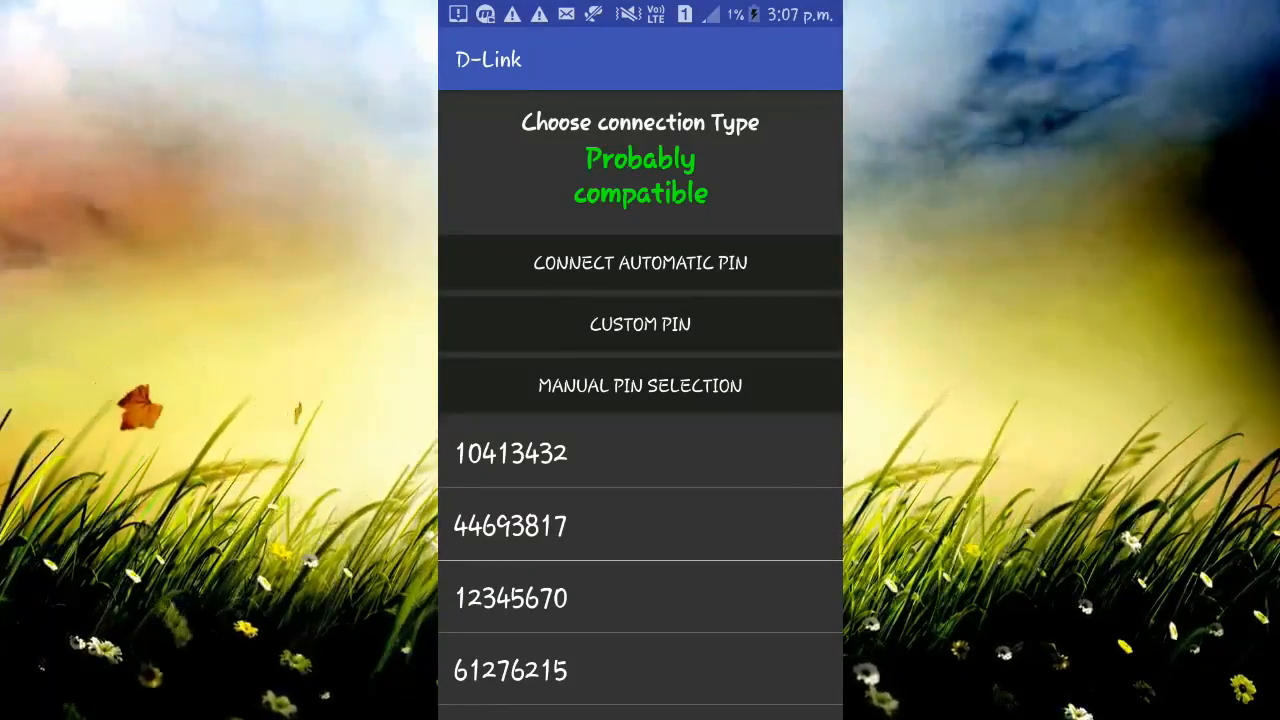
{"action": "left_click", "coordinate": [640, 262]}
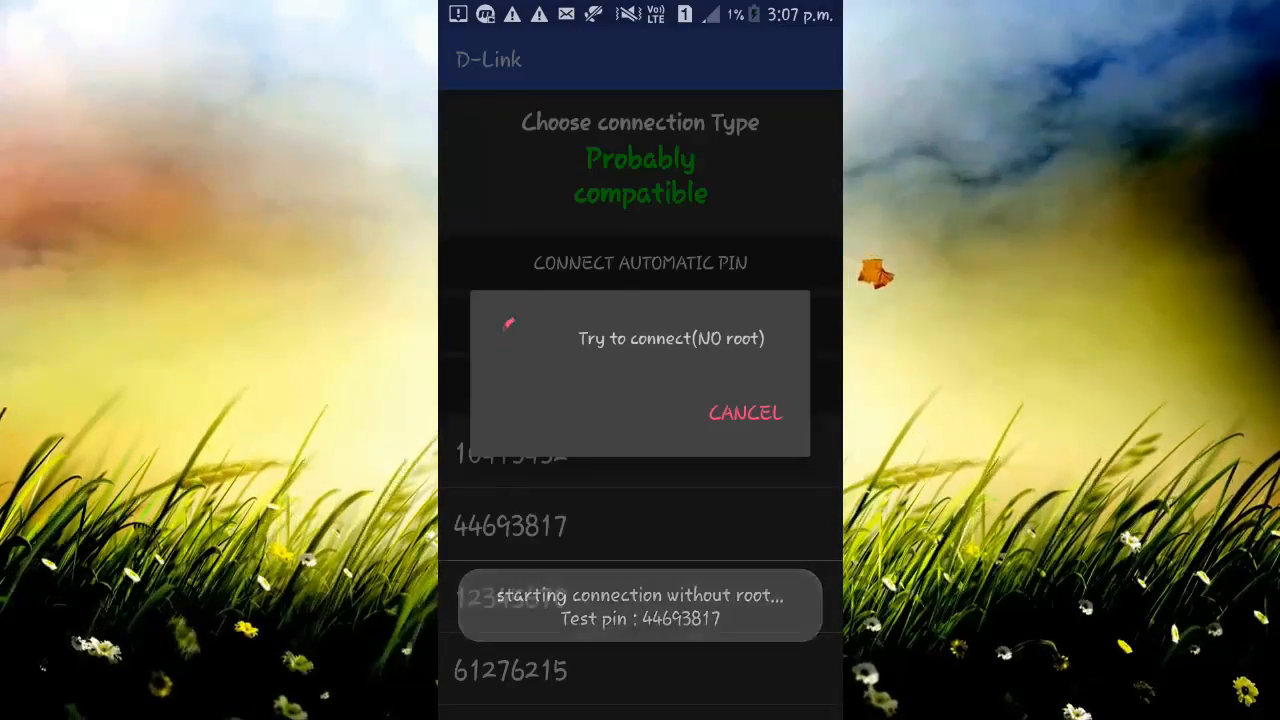
{"action": "left_click", "coordinate": [744, 412]}
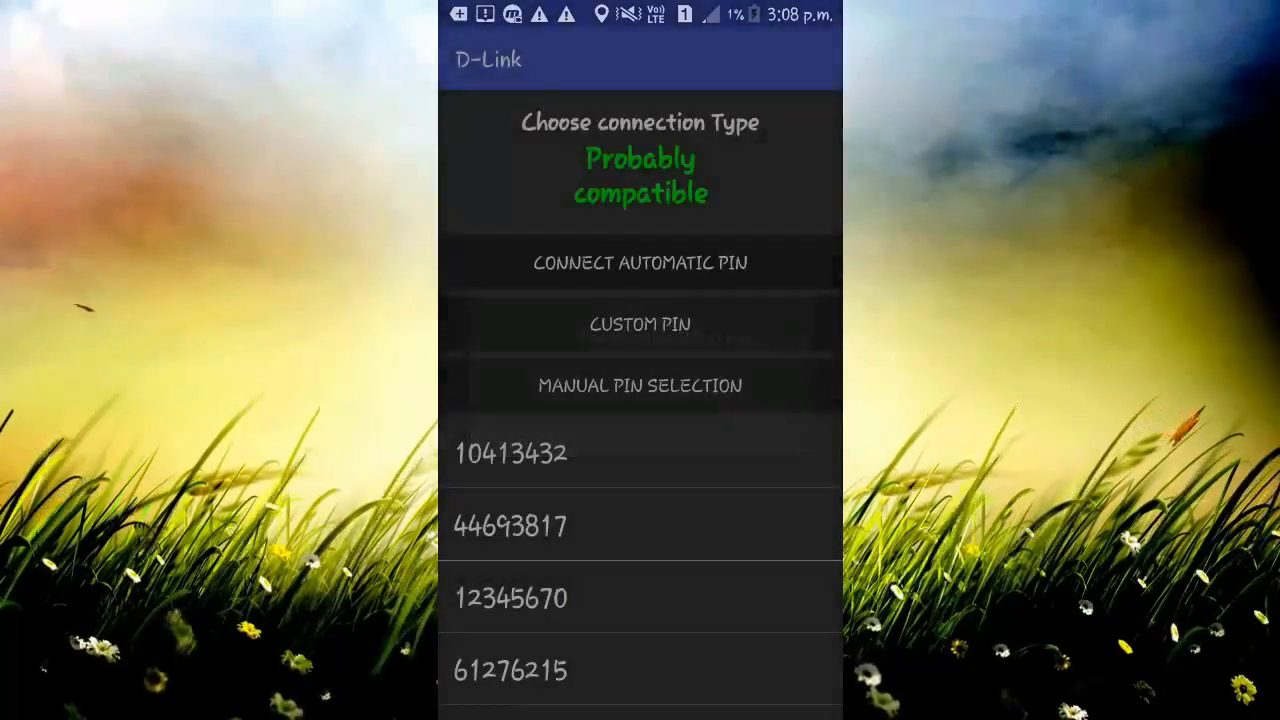
{"action": "left_click", "coordinate": [512, 596]}
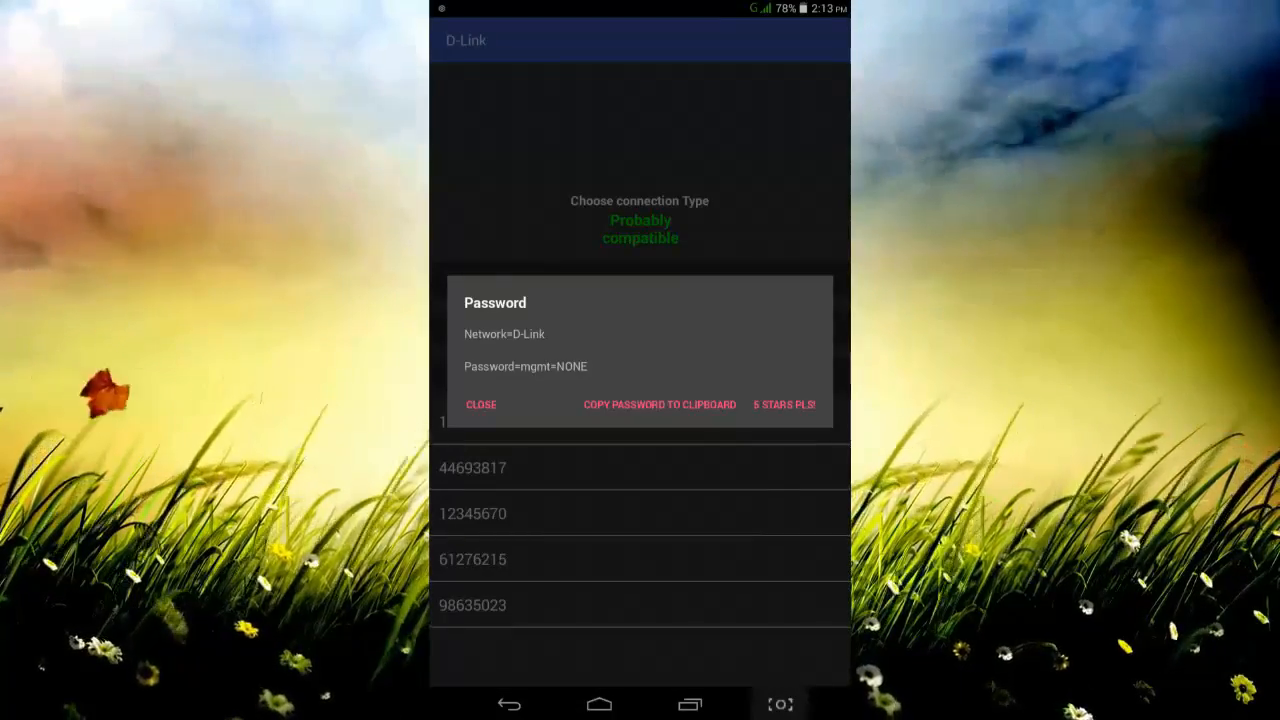
Close the D-Link password results window and return to the home screen
{"action": "left_click", "coordinate": [480, 404]}
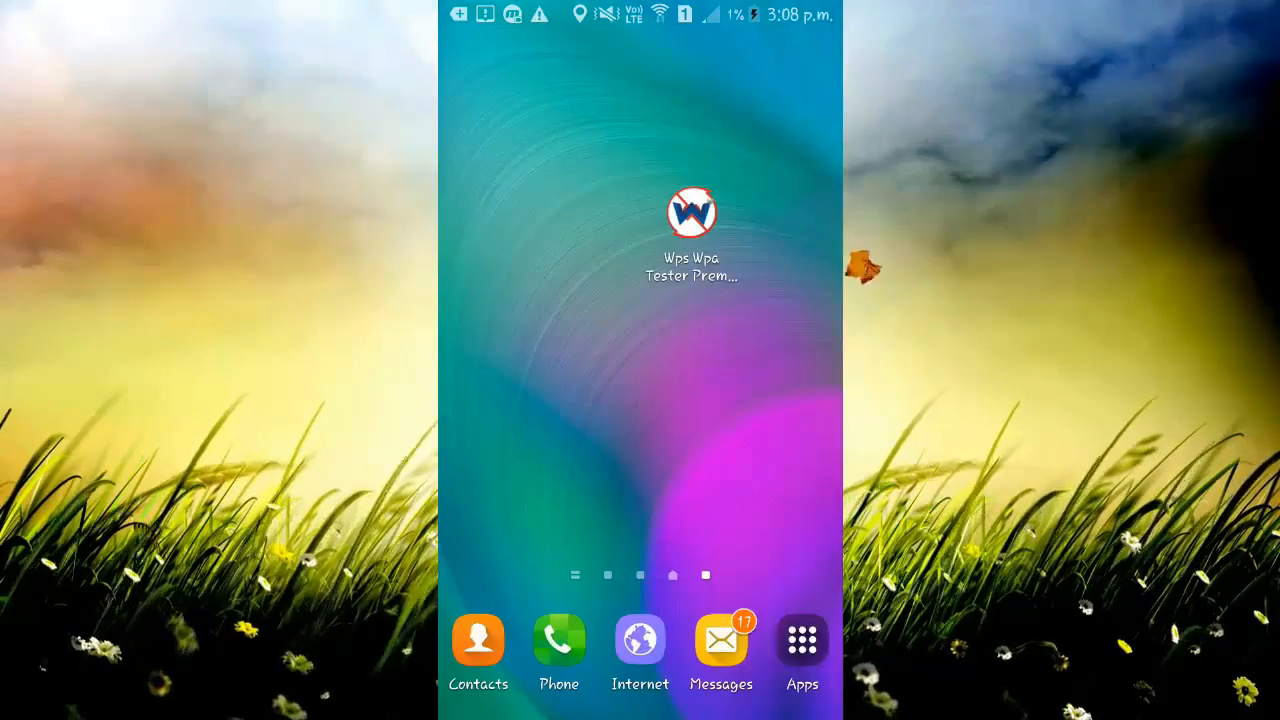
Launch the Play Store and let its home page load to confirm the connection works
{"action": "left_click", "coordinate": [800, 640]}
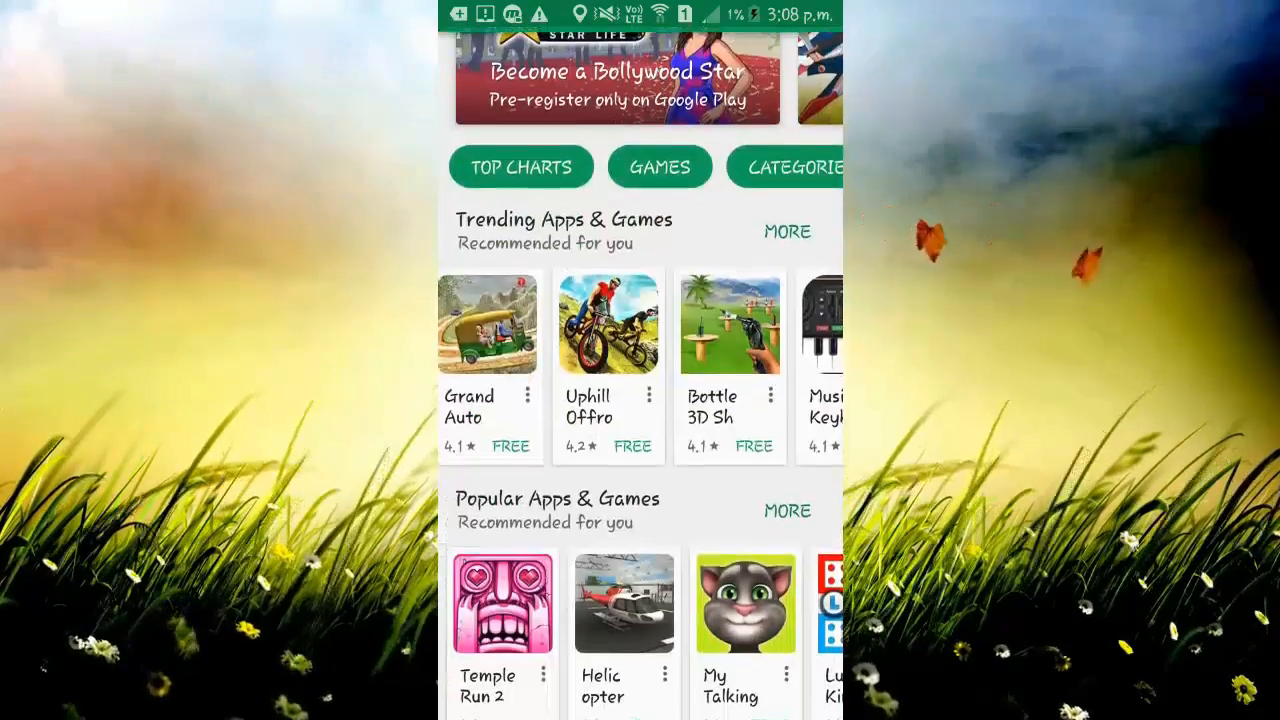
Clear Play Store and WPS WPA Tester from the recent apps list
{"action": "scroll", "scroll_direction": "down", "scroll_amount": 3}
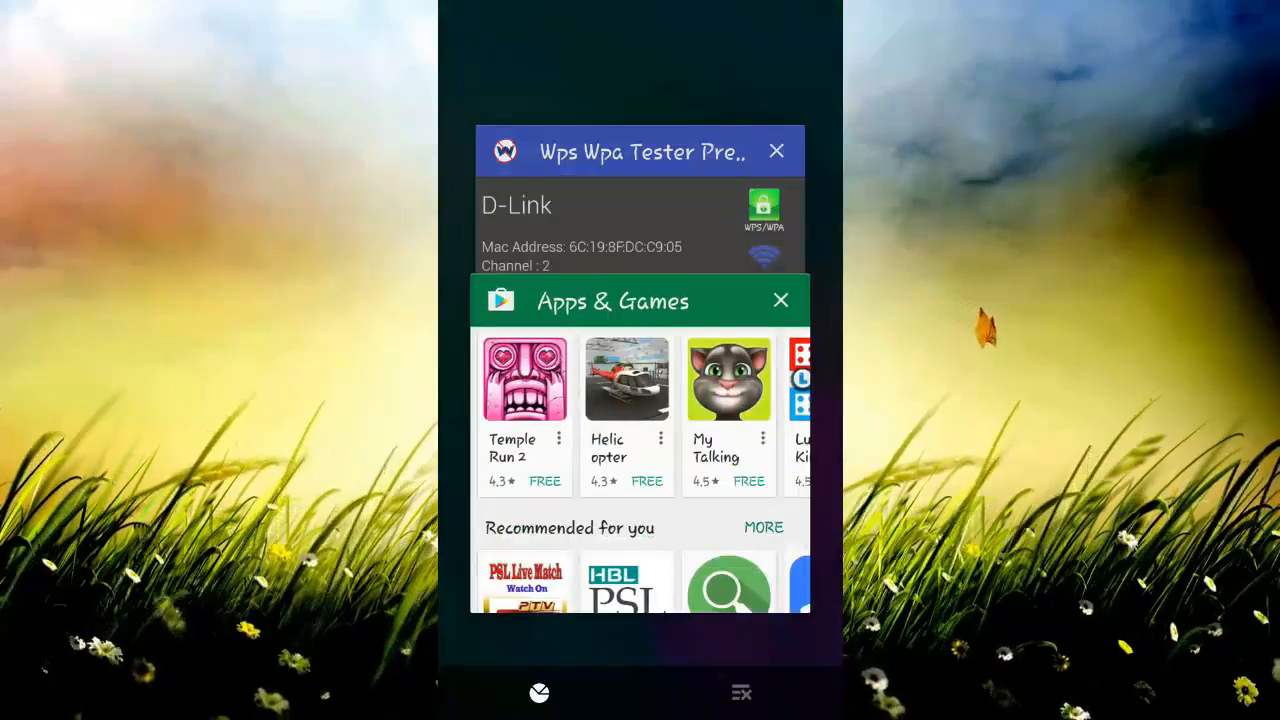
{"action": "left_click", "coordinate": [780, 300]}
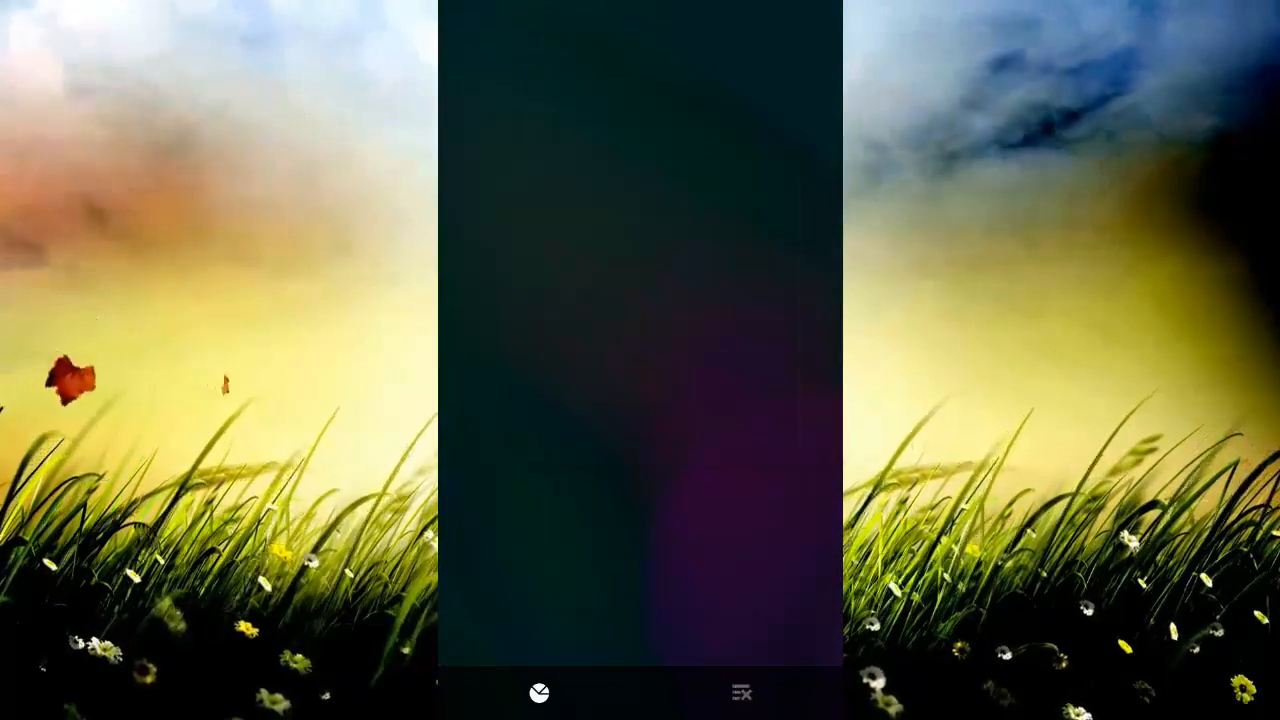